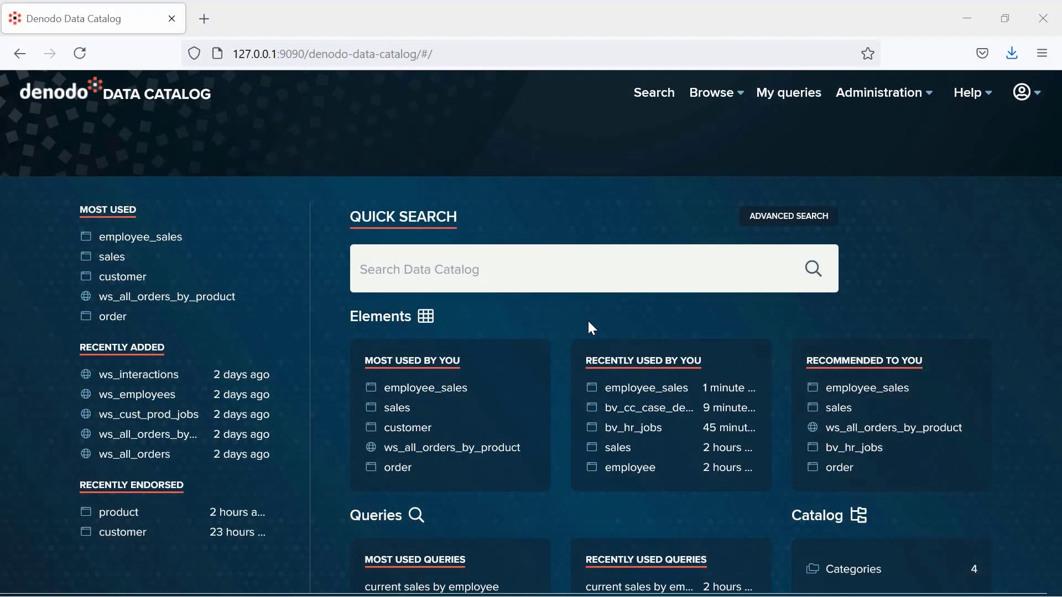
pyautogui.moveTo(653, 93)
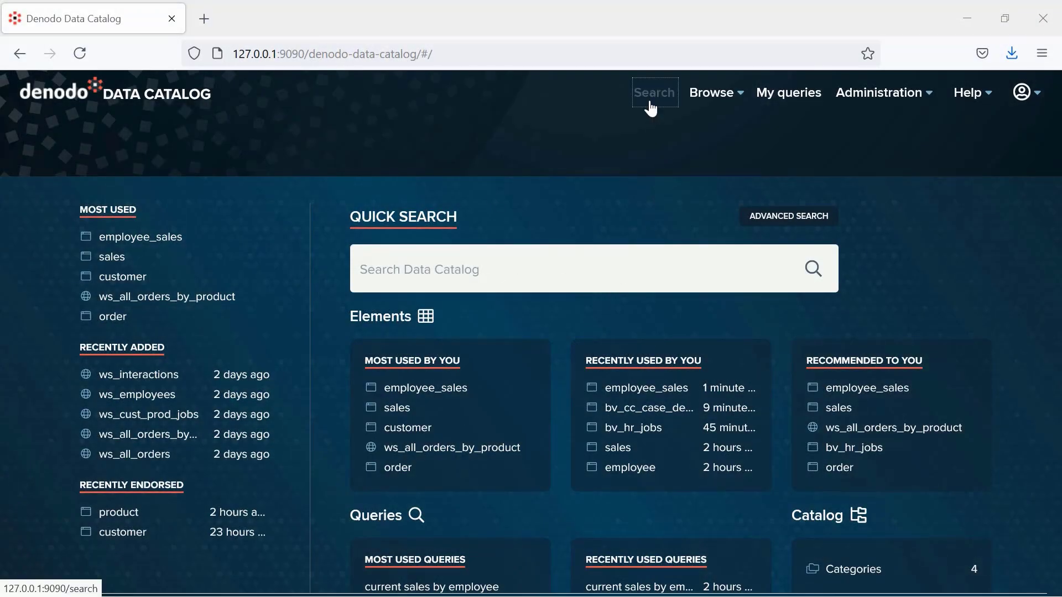
# Step: Show the catalog search results page listing denodo_training views
pyautogui.click(653, 93)
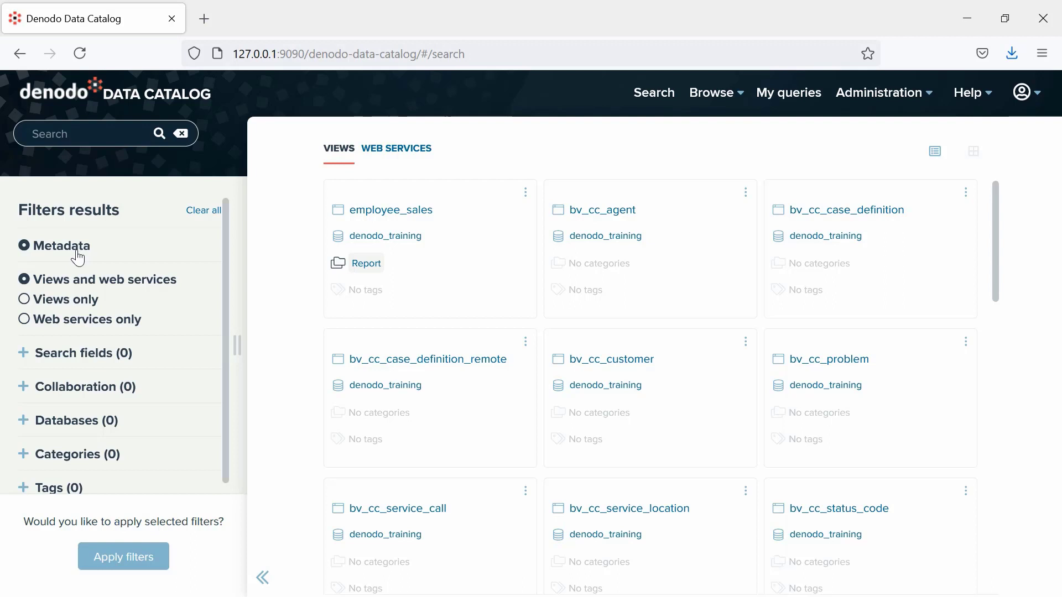
pyautogui.moveTo(95, 252)
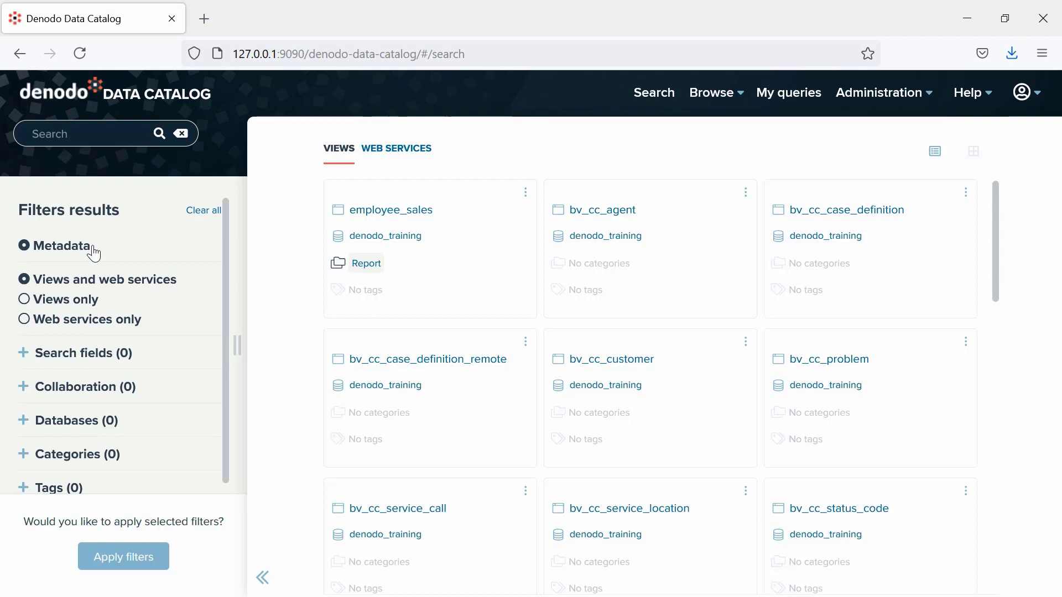
pyautogui.moveTo(218, 249)
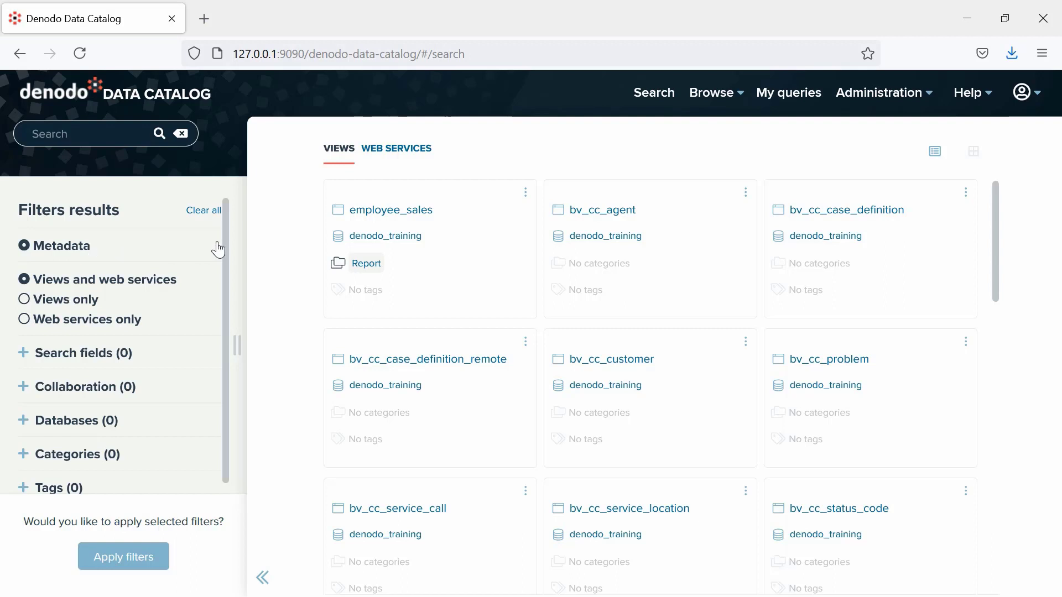
pyautogui.moveTo(827, 126)
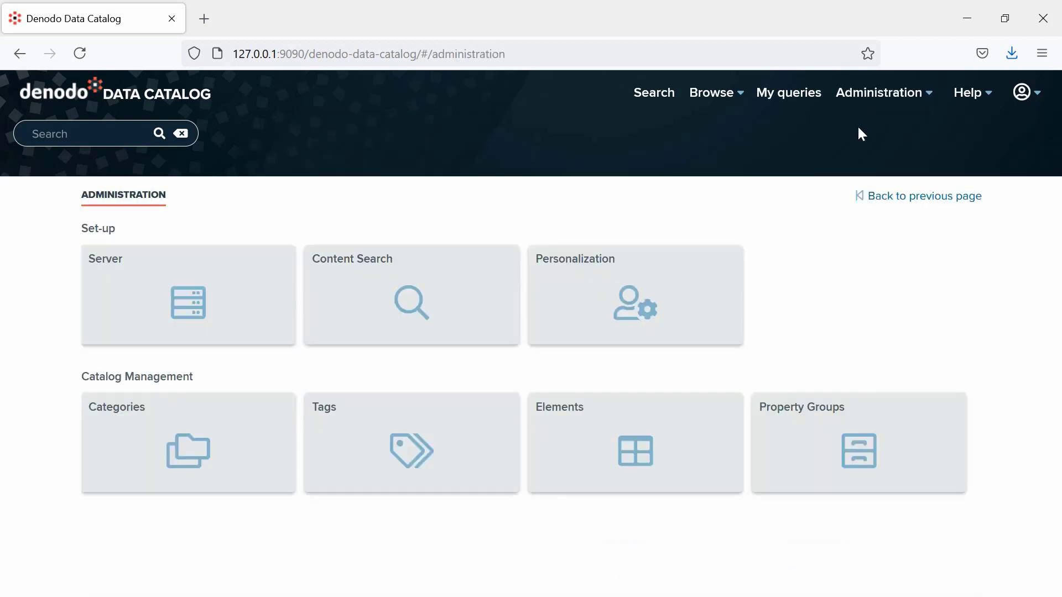
pyautogui.moveTo(511, 260)
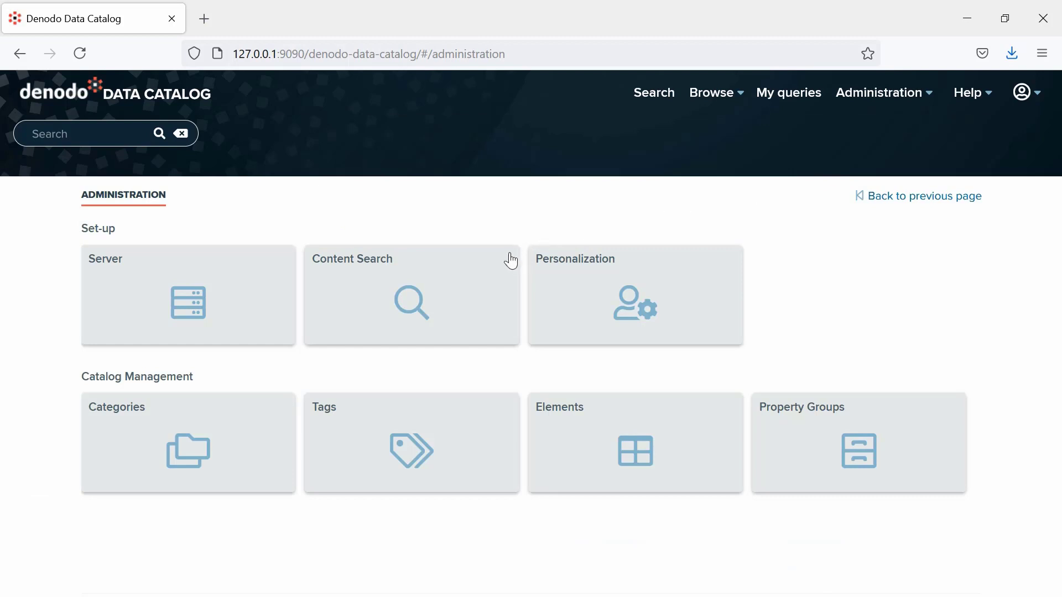
# Step: Bring up the Development Scheduler Index server's edit form at localhost:9000
pyautogui.click(411, 295)
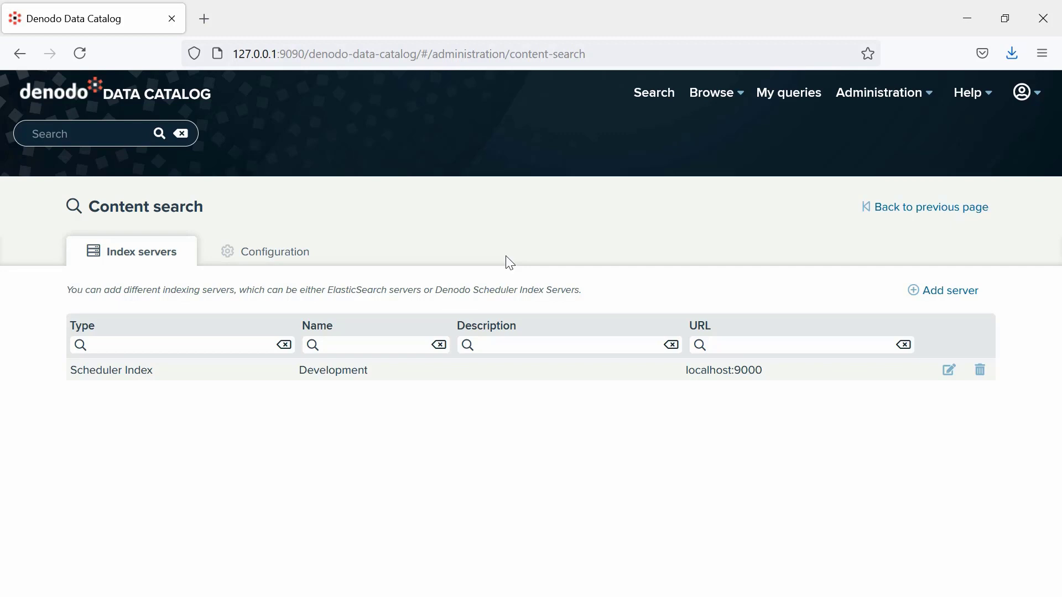
pyautogui.moveTo(614, 395)
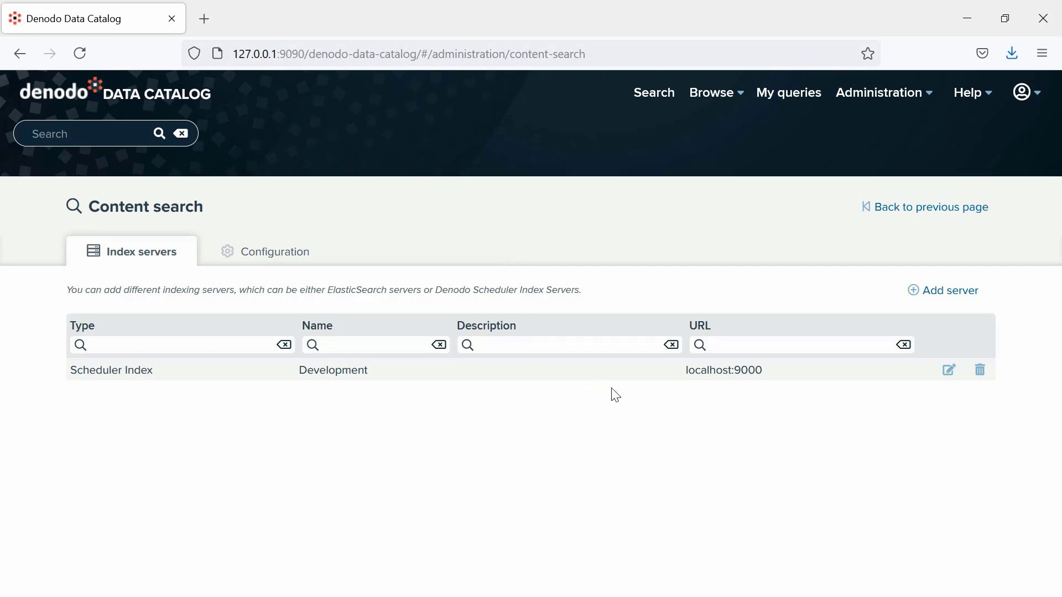
pyautogui.moveTo(948, 369)
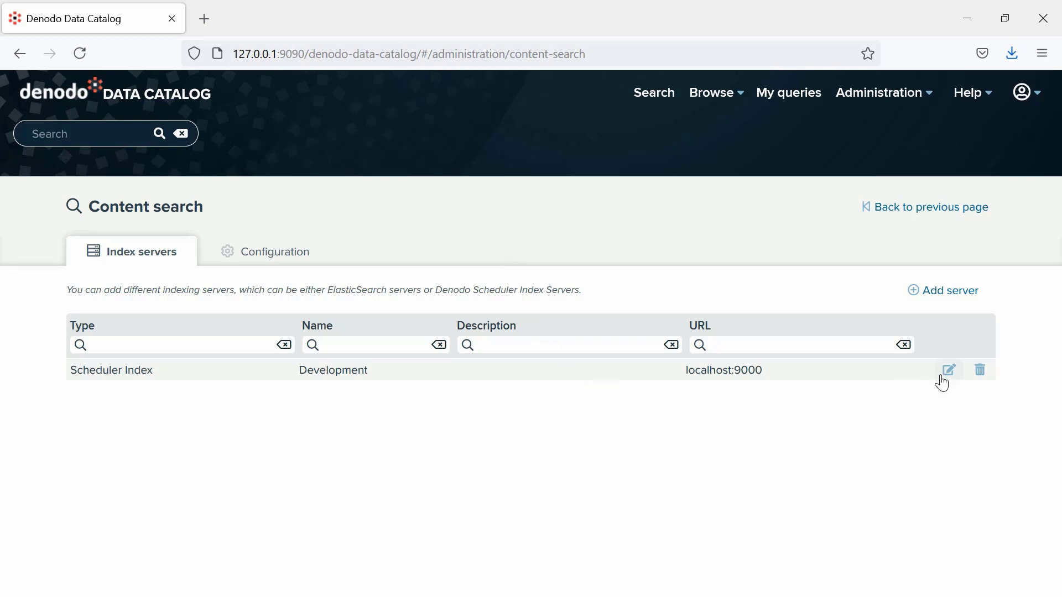
pyautogui.click(948, 370)
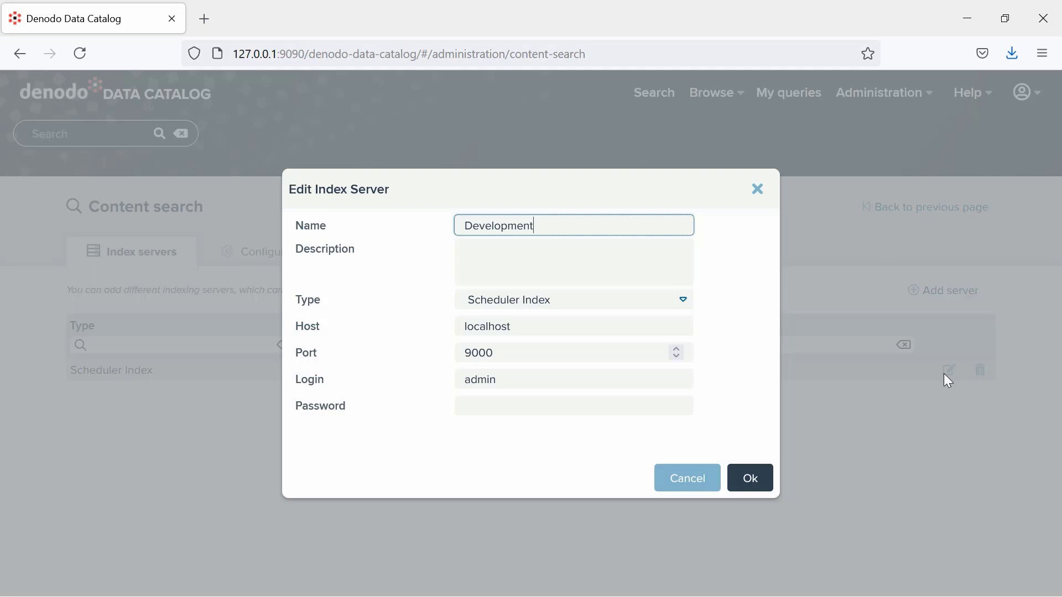
pyautogui.moveTo(734, 332)
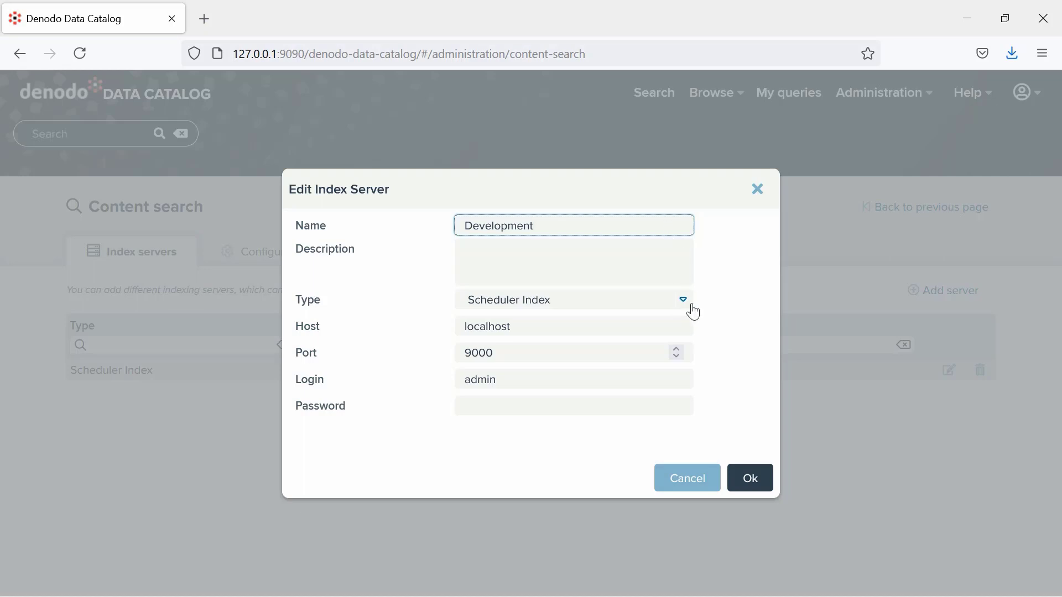
# Step: Save the Development server as Scheduler Index with an admin password, then show index assignments
pyautogui.click(573, 300)
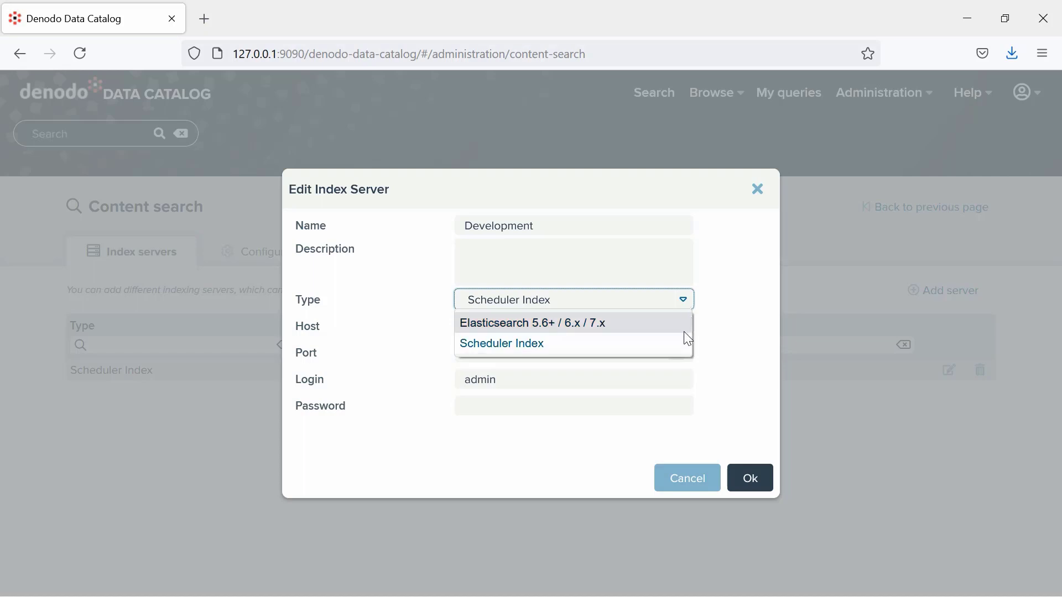
pyautogui.click(501, 342)
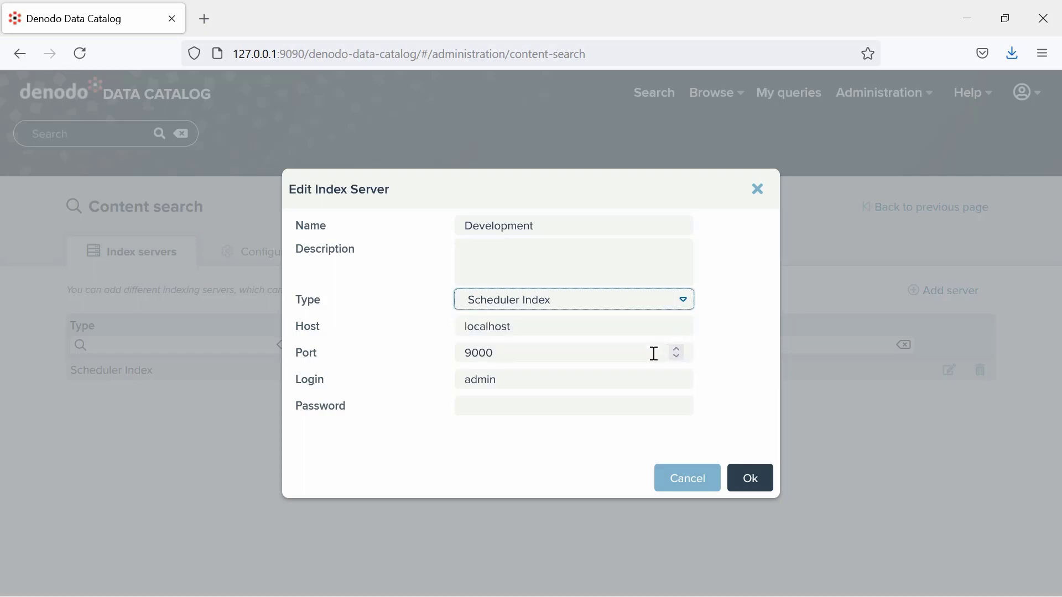
pyautogui.click(574, 405)
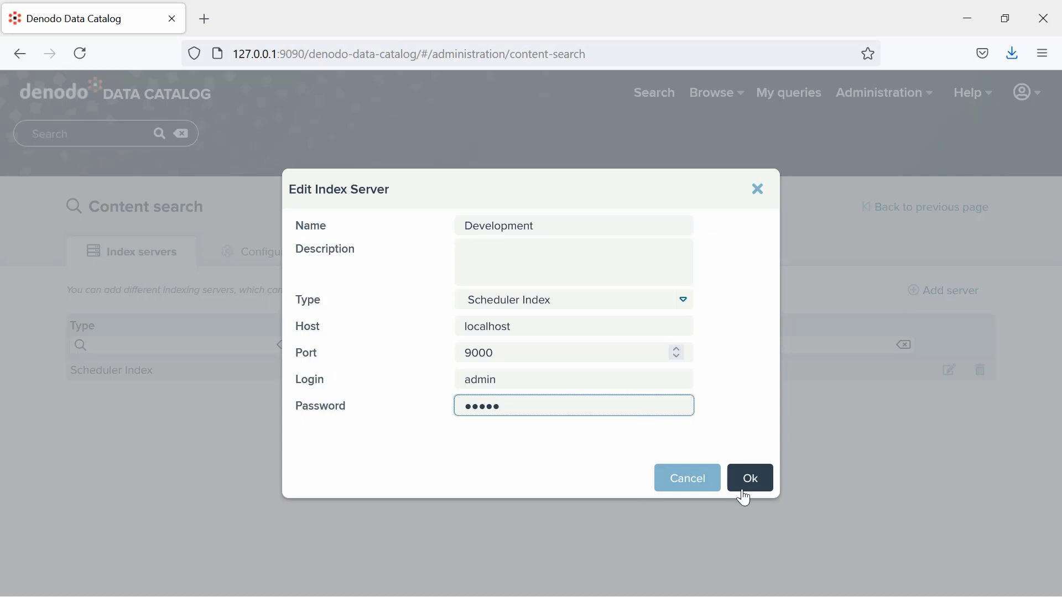
pyautogui.click(749, 478)
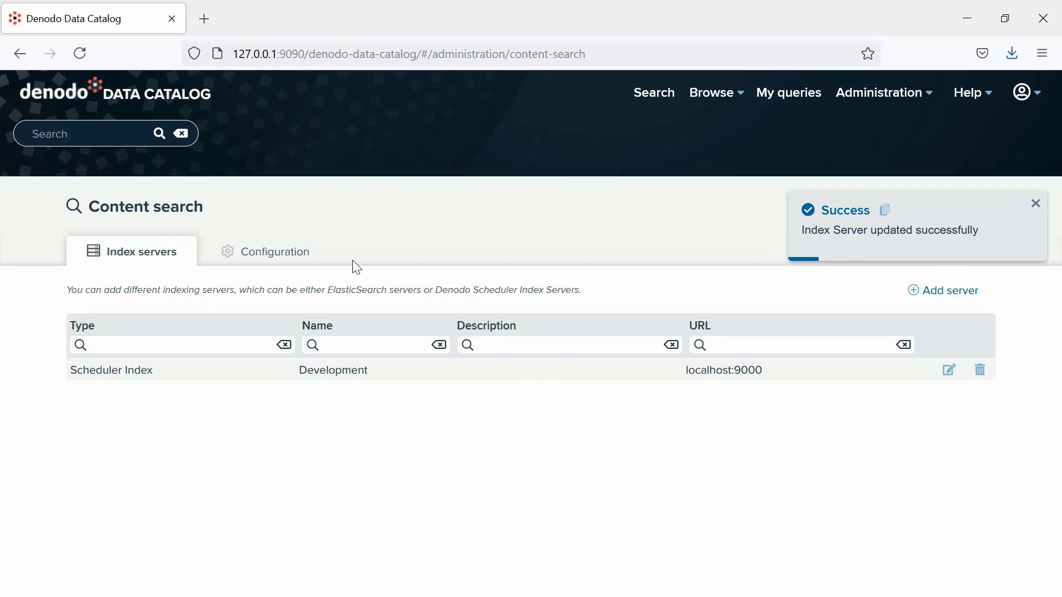
pyautogui.click(274, 252)
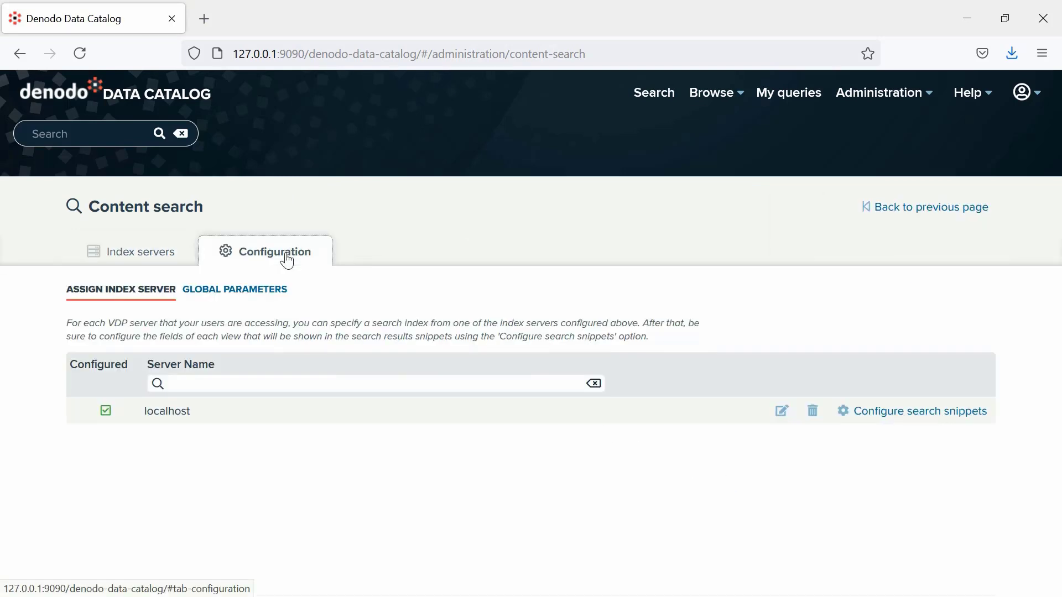
pyautogui.moveTo(275, 409)
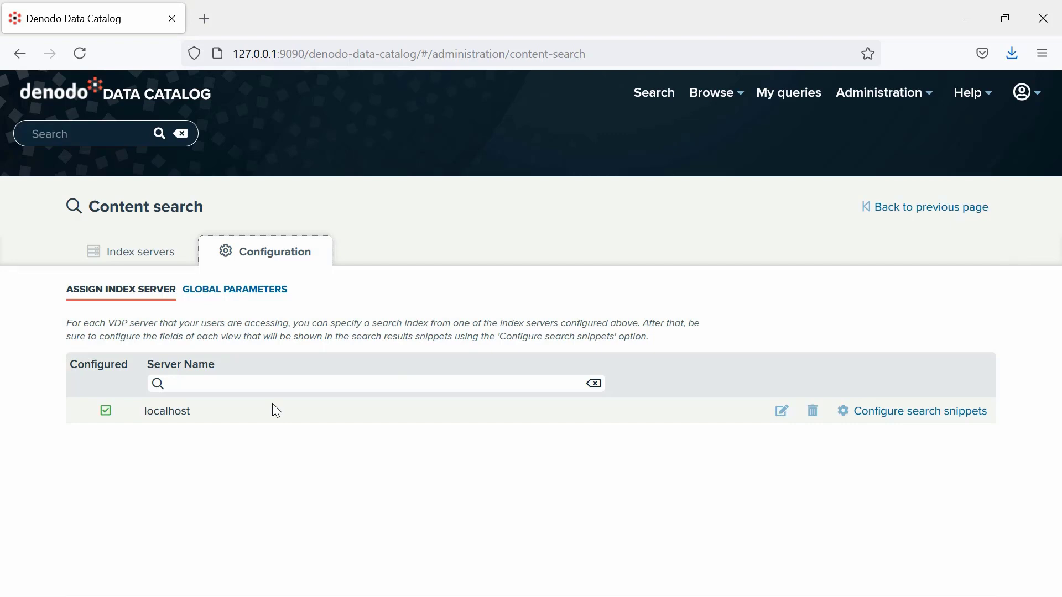
pyautogui.moveTo(718, 436)
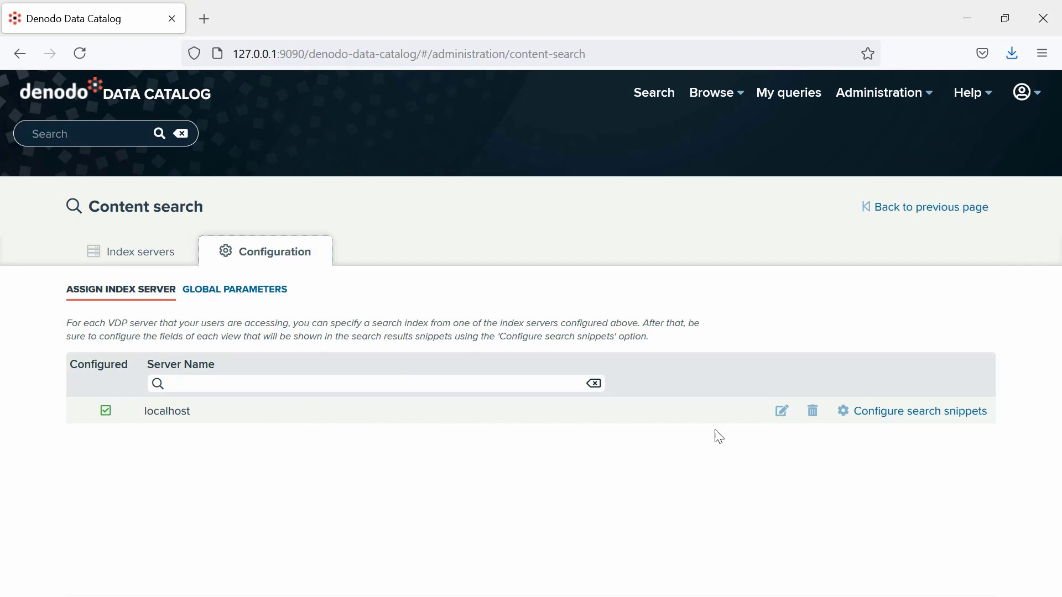
pyautogui.click(781, 411)
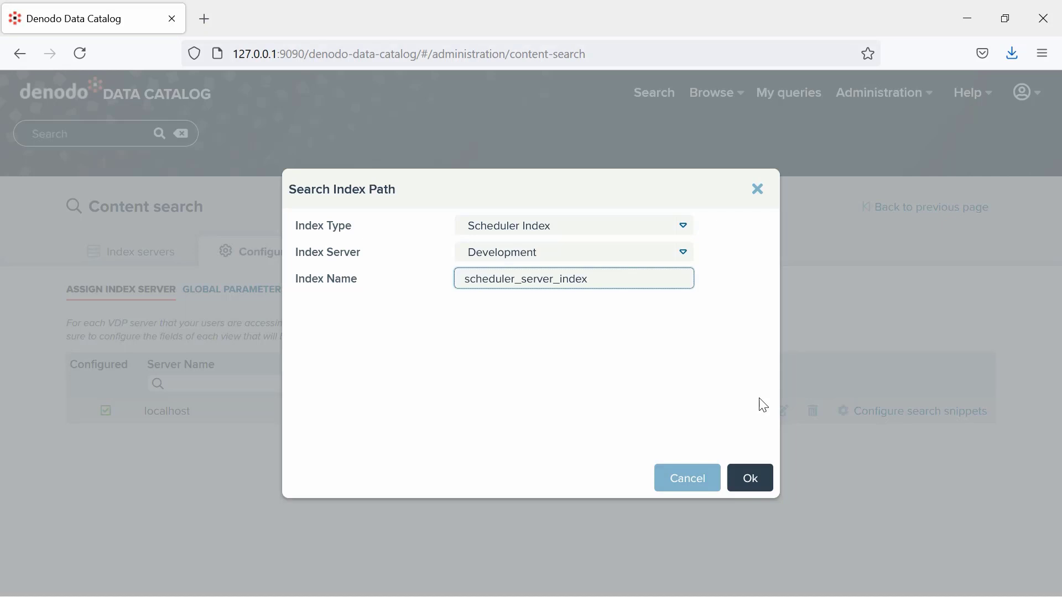
pyautogui.moveTo(759, 401)
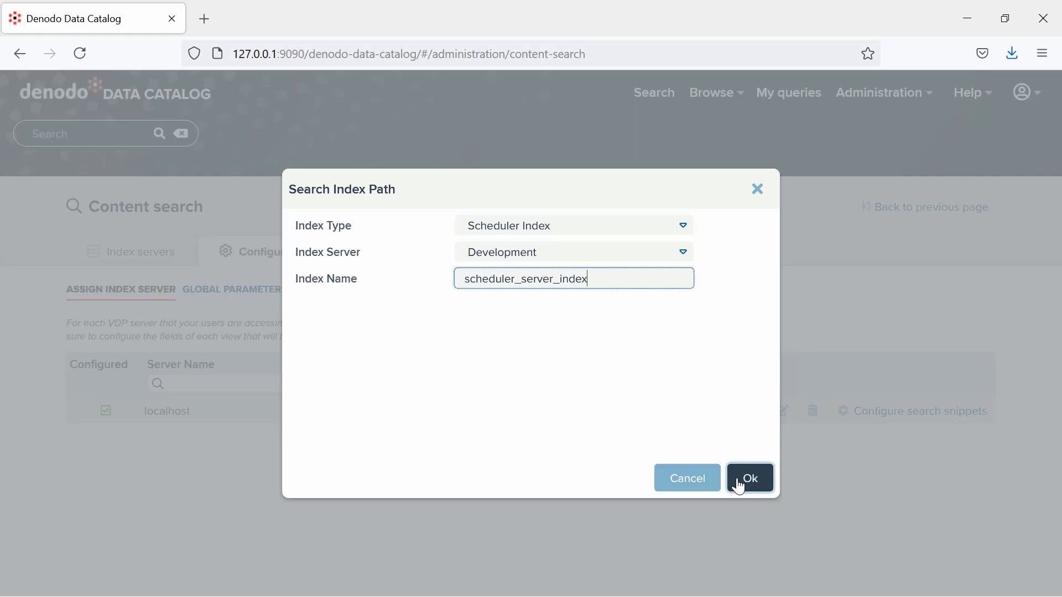
# Step: Confirm the localhost index assignment and return to the catalog search page
pyautogui.click(749, 478)
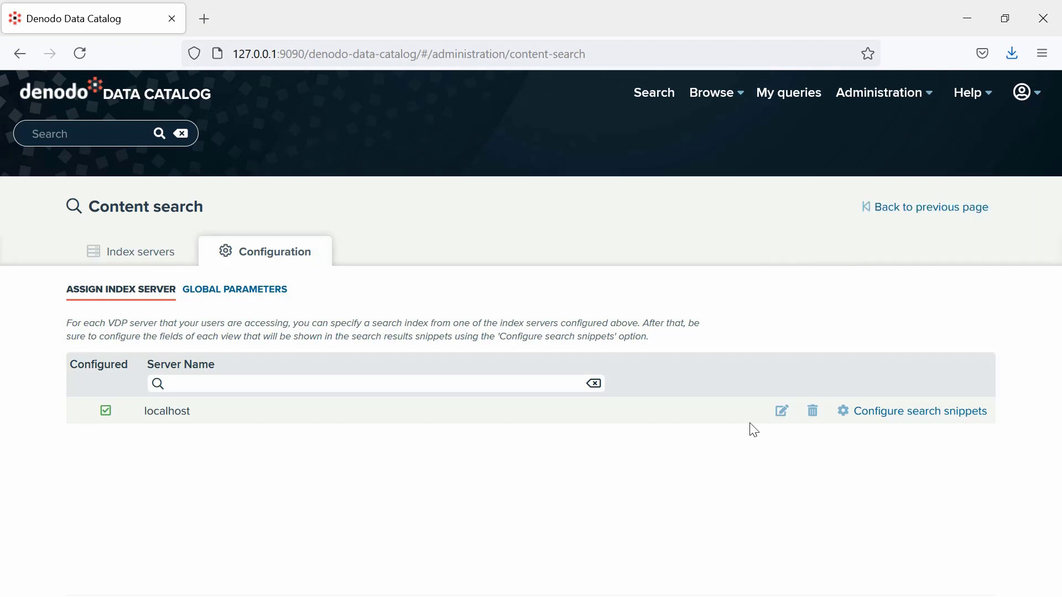
pyautogui.click(923, 207)
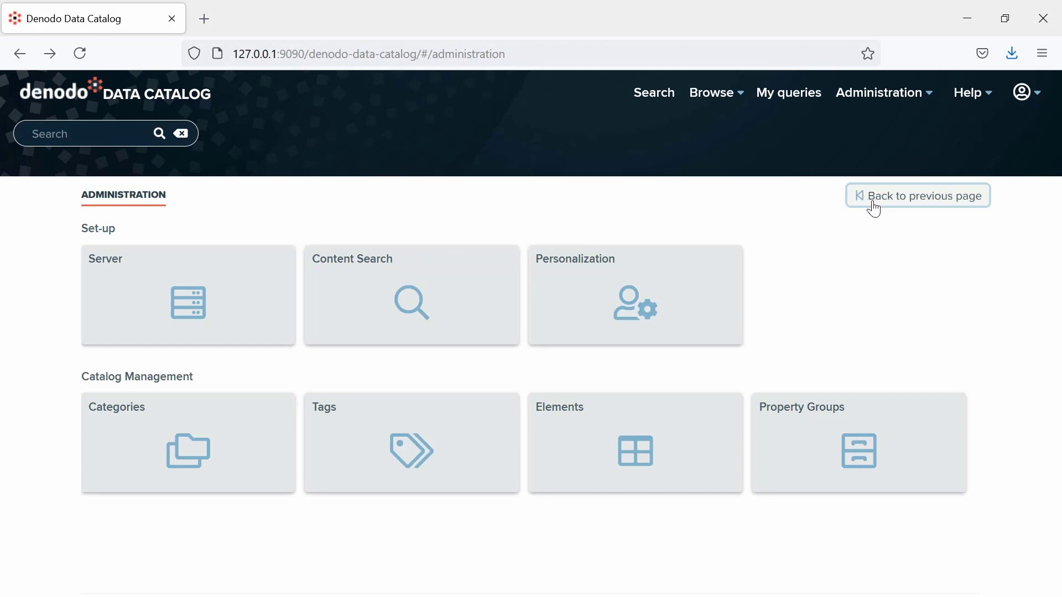
pyautogui.click(653, 93)
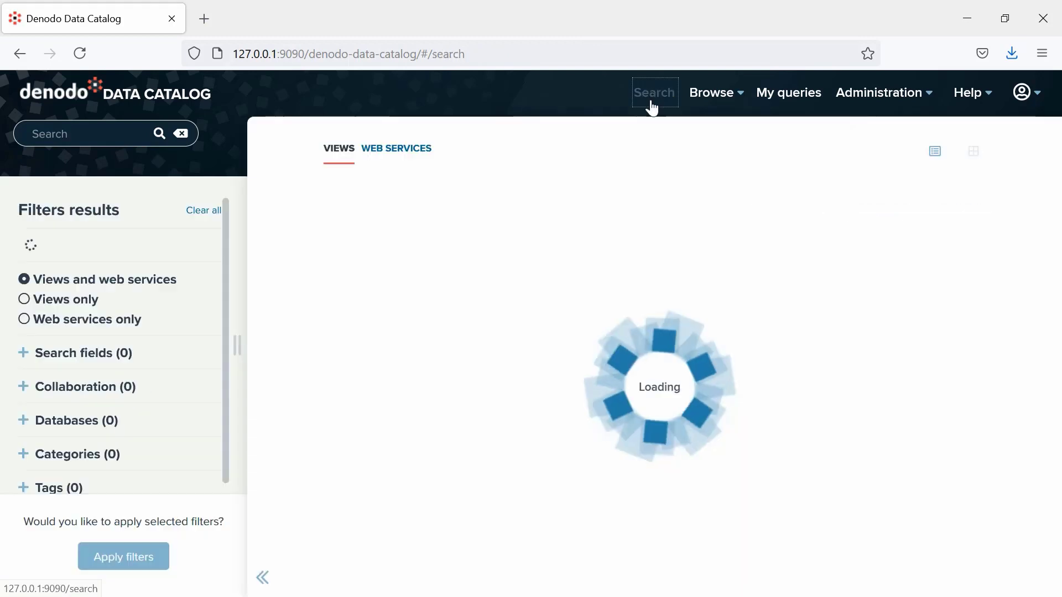